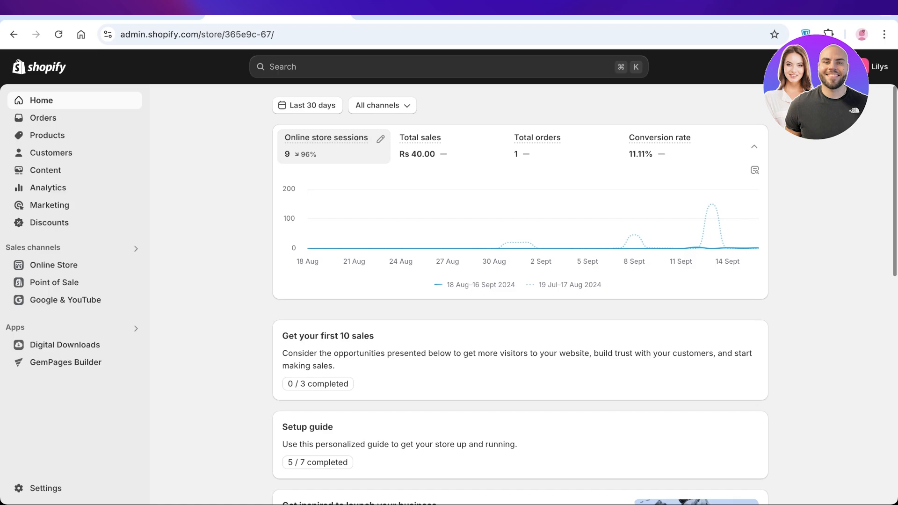
Switch the admin from the Lilys store to SPENCER via the store list
click(873, 67)
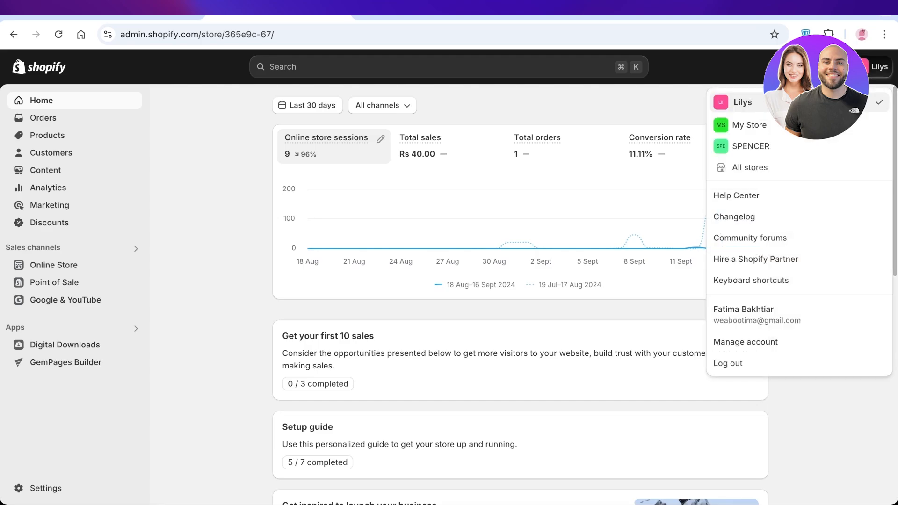
click(749, 125)
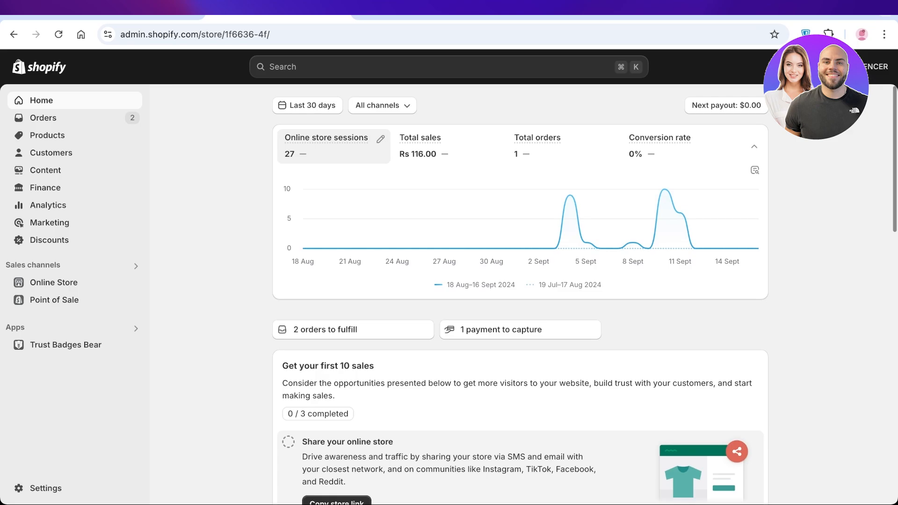
Go to Orders and open order #1002 for the Sapphire Lipstick
click(43, 118)
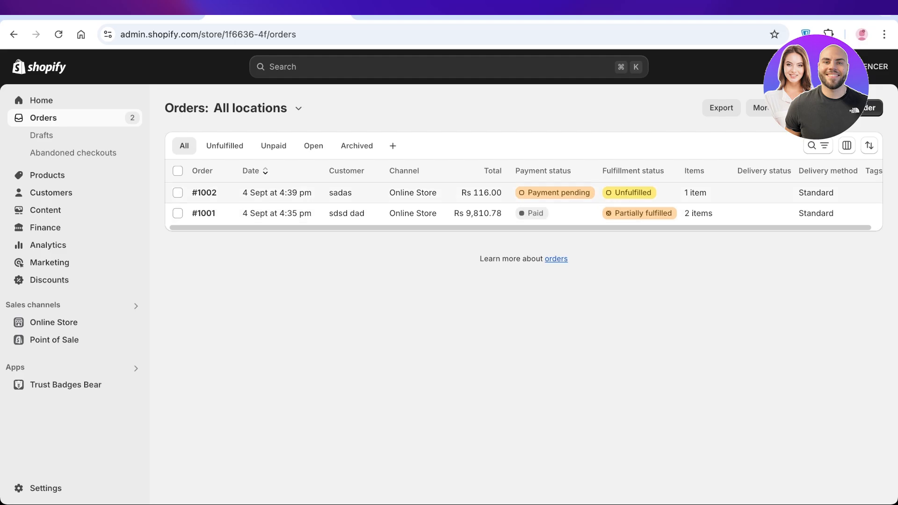
click(204, 193)
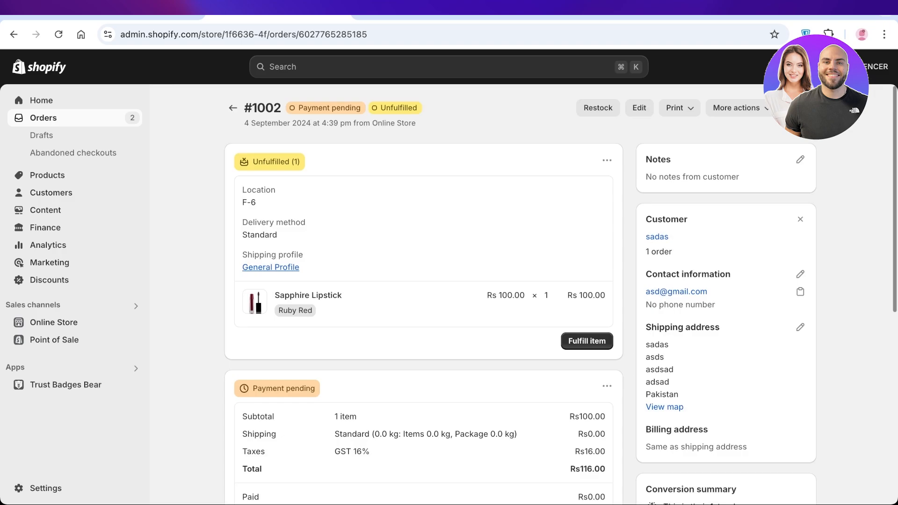
Choose Print packing slips from the Print menu for order #1002
click(678, 108)
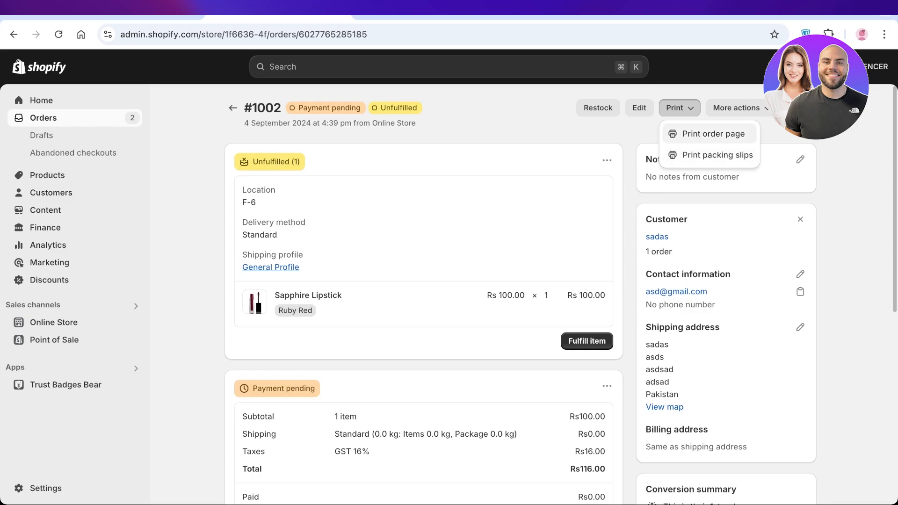
click(717, 155)
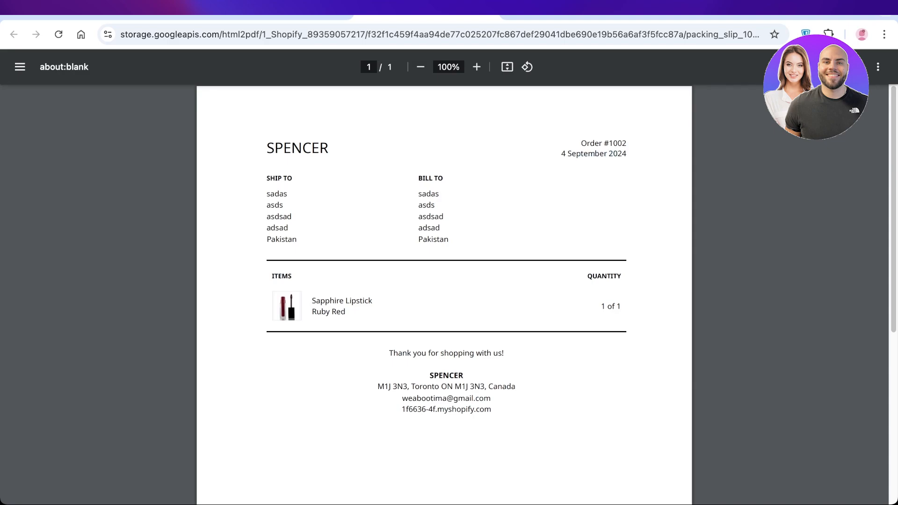
scroll(up, 3)
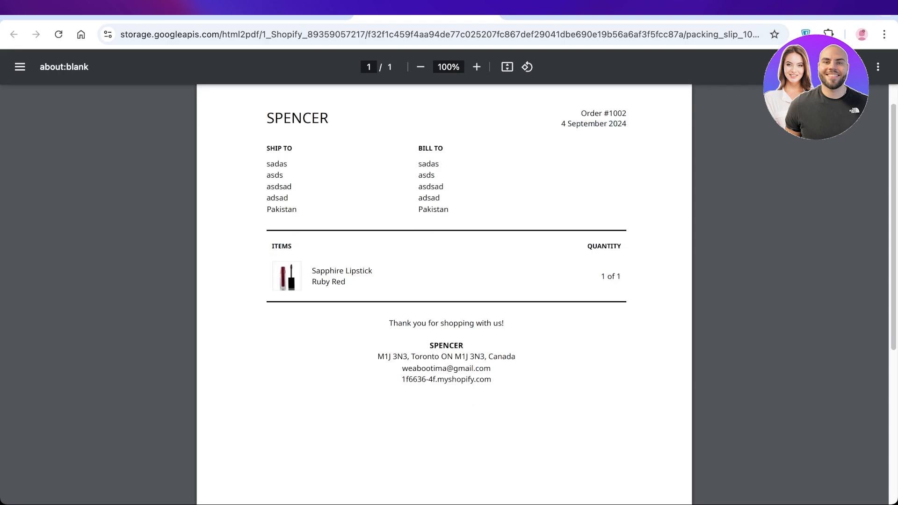
scroll(down, 3)
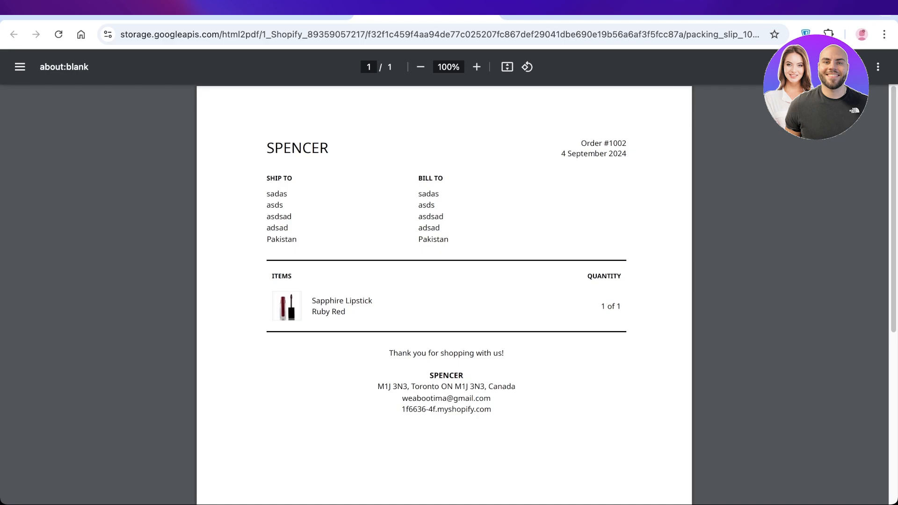